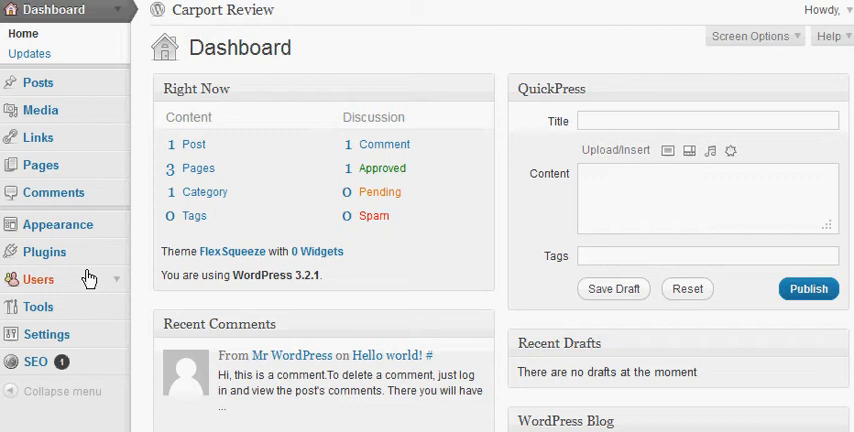
pyautogui.moveTo(44, 252)
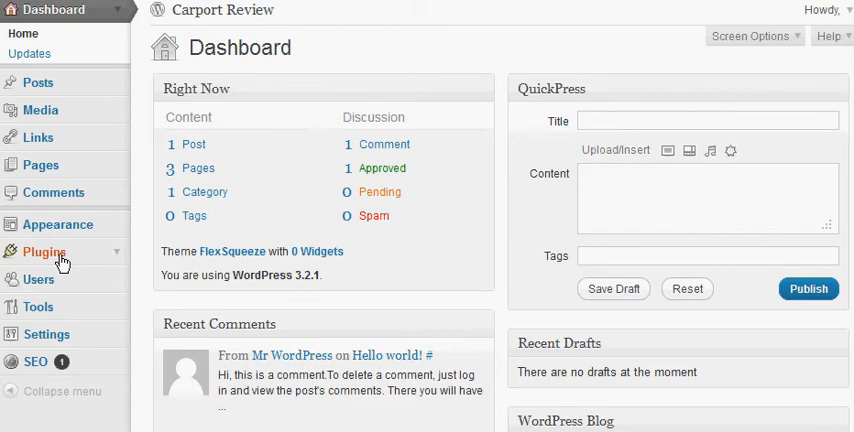
# Go to the installed Plugins list for the Carport Review site
pyautogui.click(44, 252)
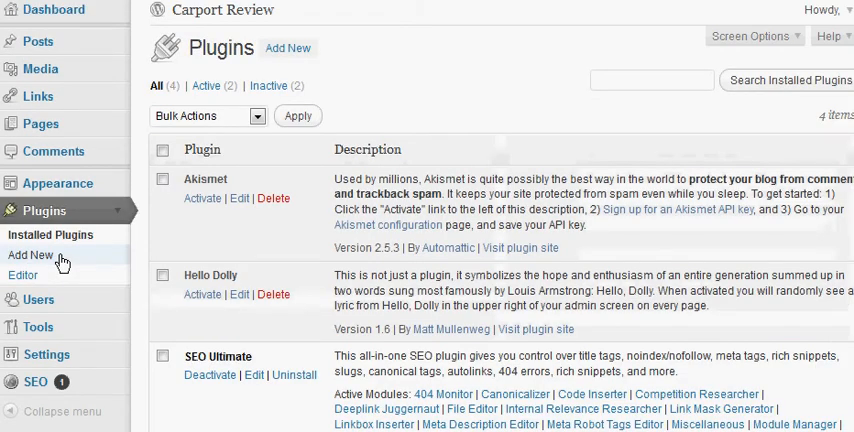
# From Add New, search the plugin directory for 'contact form 7'
pyautogui.click(30, 256)
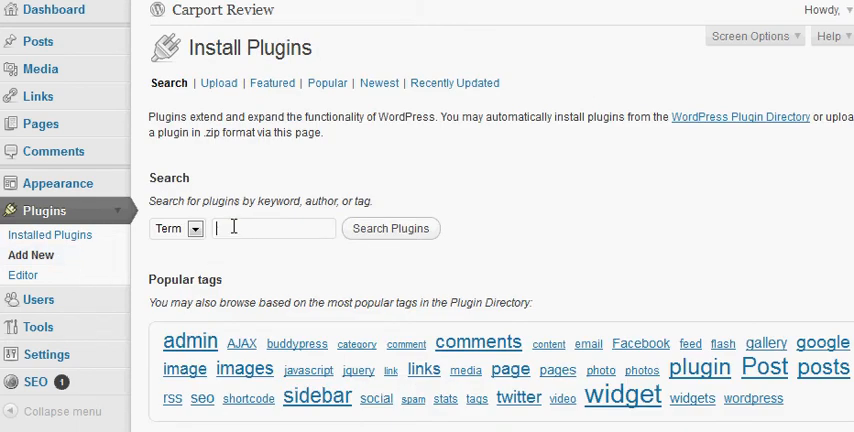
pyautogui.write('conta')
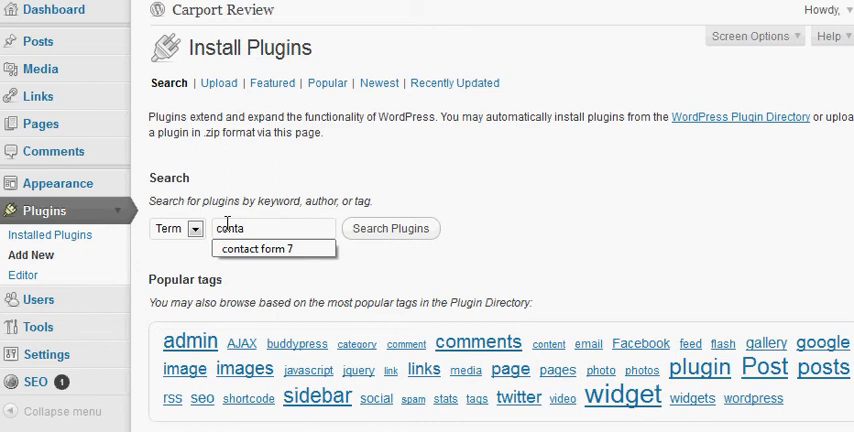
pyautogui.click(258, 248)
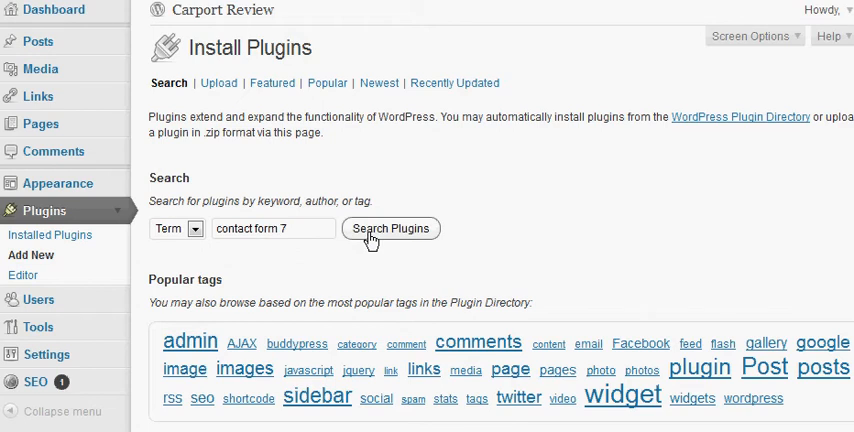
pyautogui.click(390, 228)
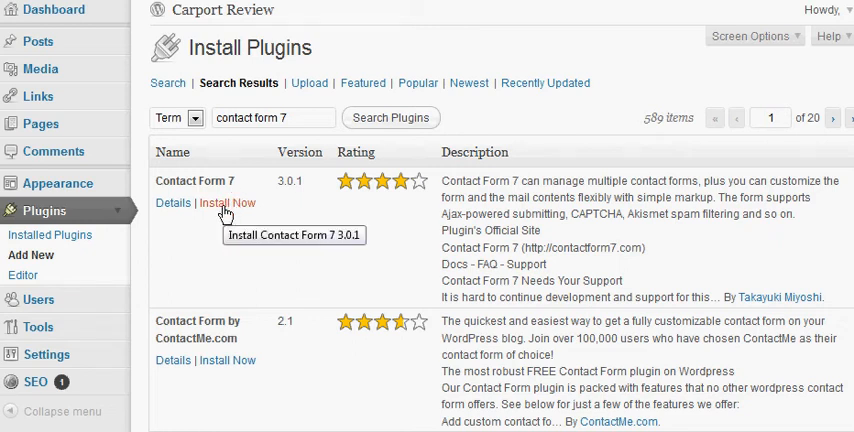
# Install Contact Form 7 3.0.1, confirm, and activate it
pyautogui.click(228, 204)
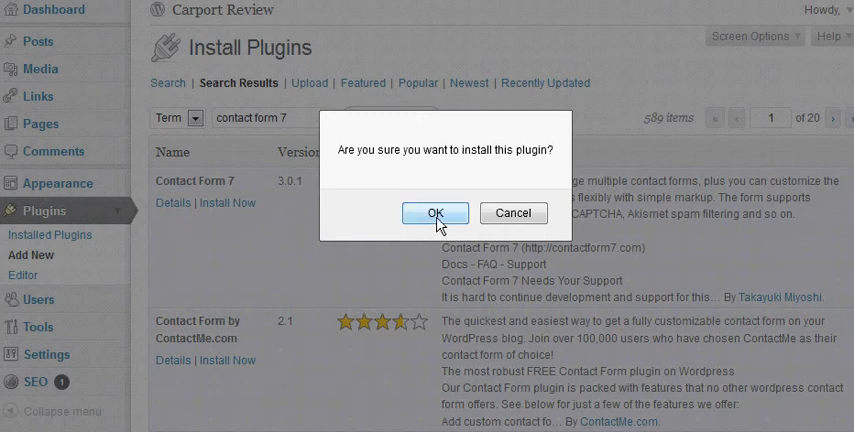
pyautogui.click(436, 212)
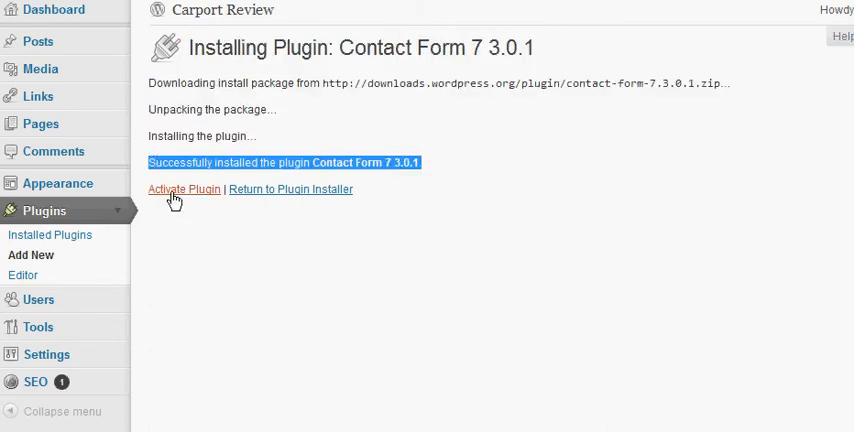
pyautogui.moveTo(184, 188)
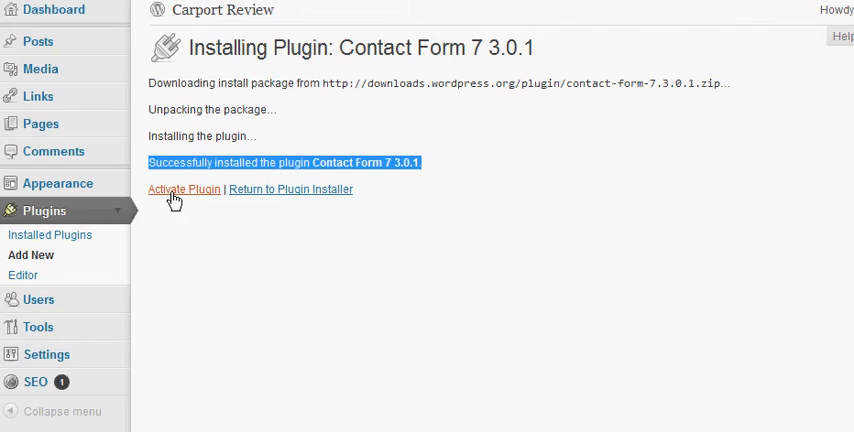
pyautogui.click(184, 188)
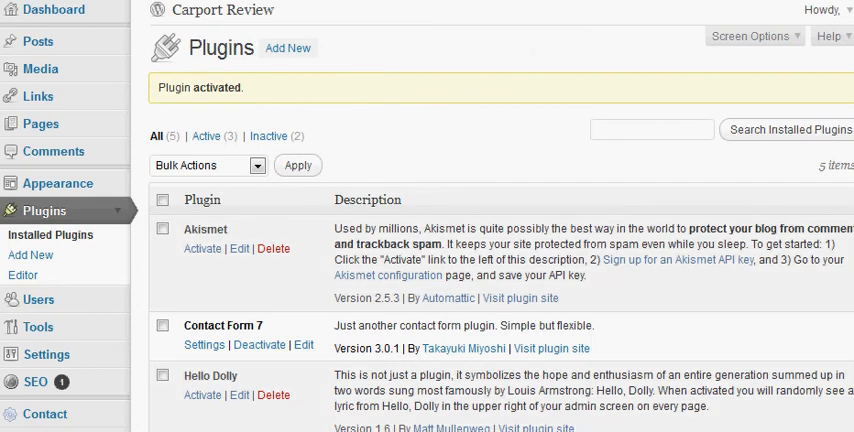
# Find Contact Form 7 in the plugins list and go to its Settings showing Contact form 1
pyautogui.scroll(-3)
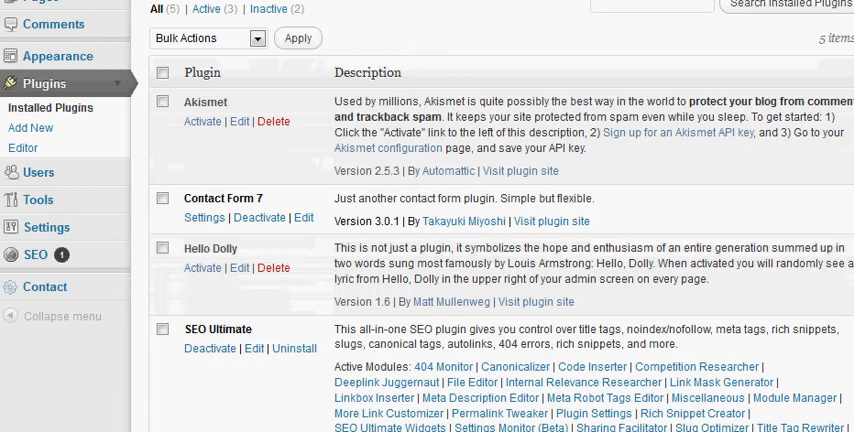
pyautogui.scroll(-3)
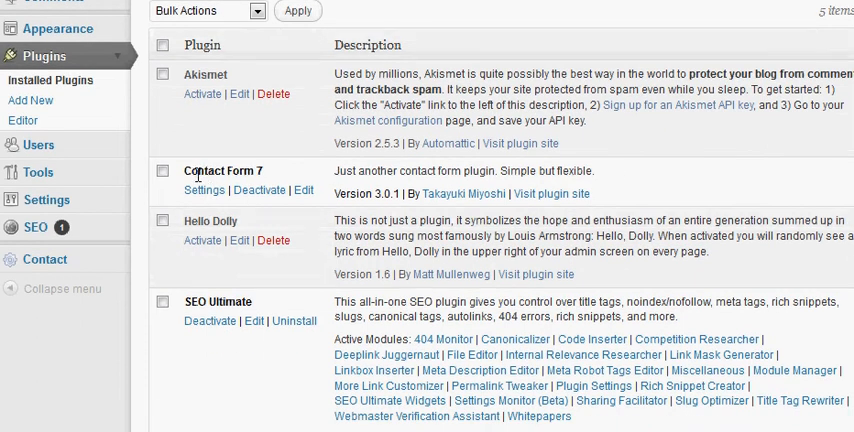
pyautogui.doubleClick(220, 172)
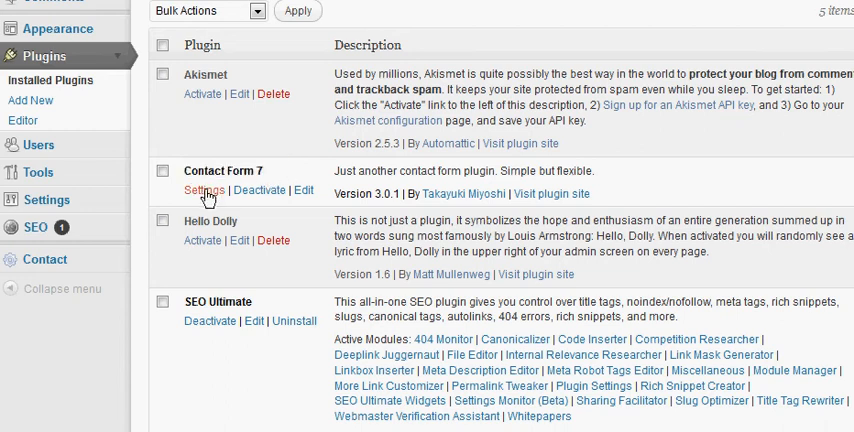
pyautogui.click(204, 190)
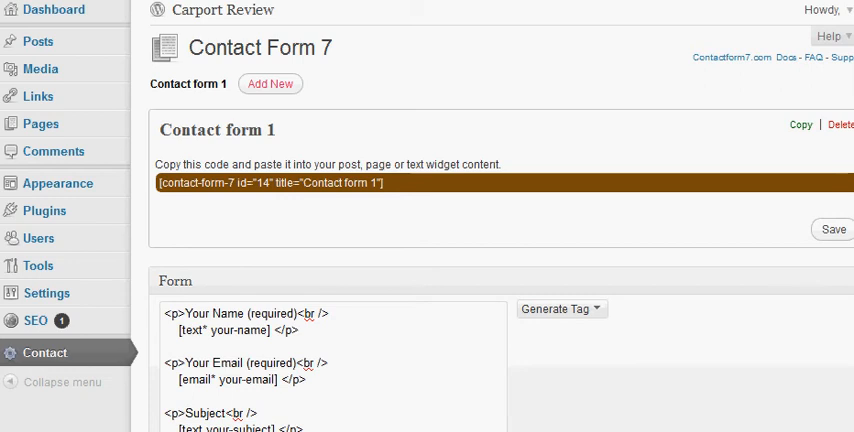
pyautogui.scroll(-3)
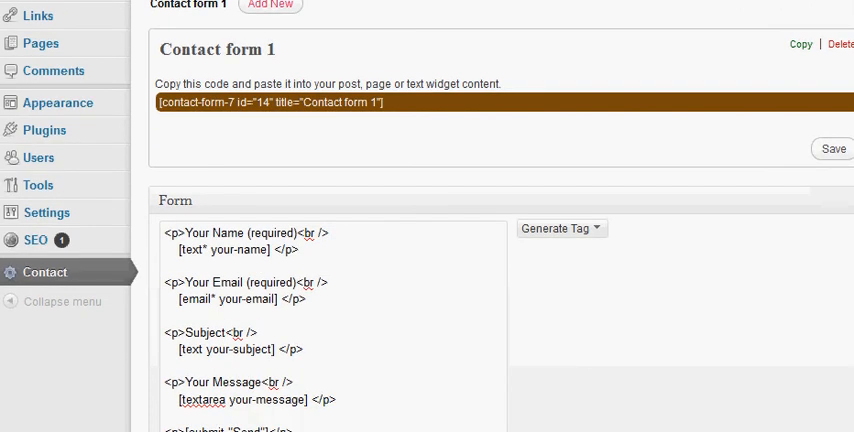
pyautogui.scroll(-3)
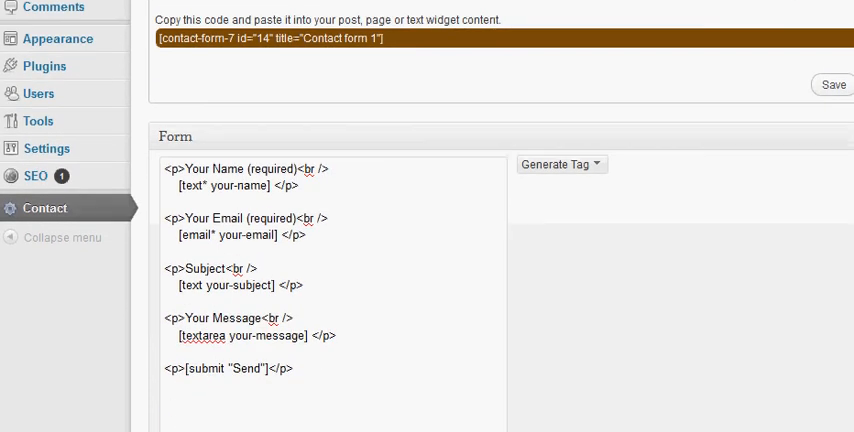
pyautogui.scroll(-3)
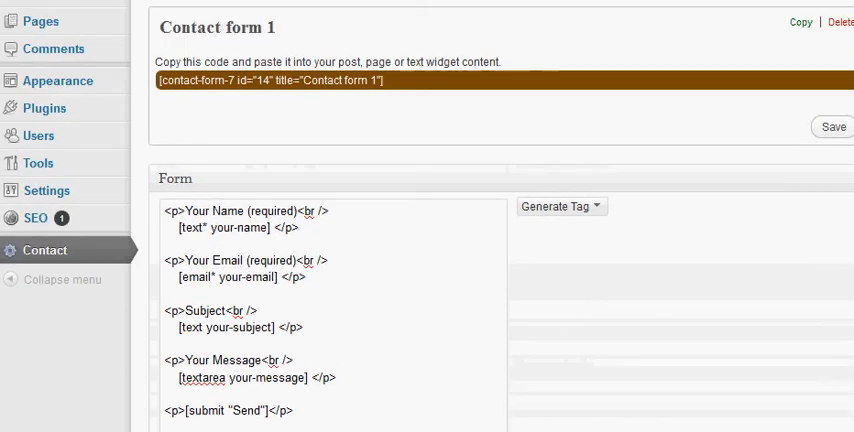
pyautogui.scroll(-3)
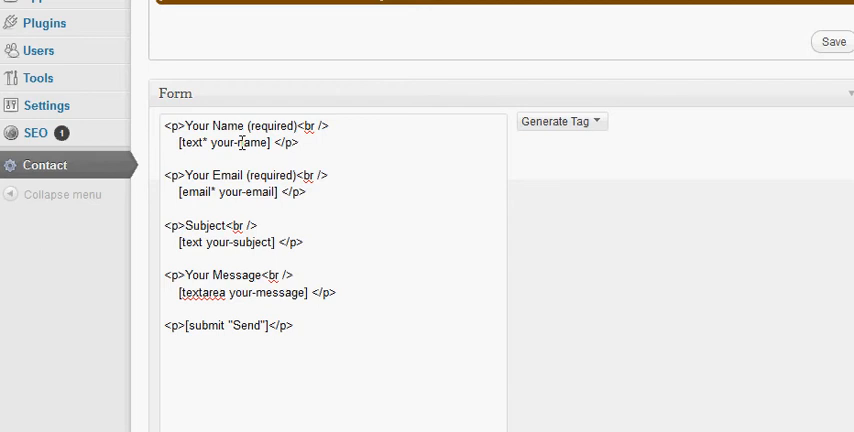
pyautogui.doubleClick(204, 324)
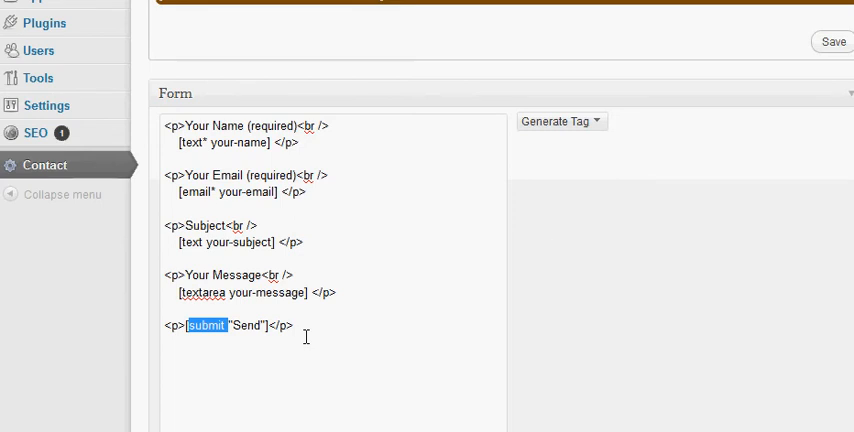
pyautogui.scroll(-3)
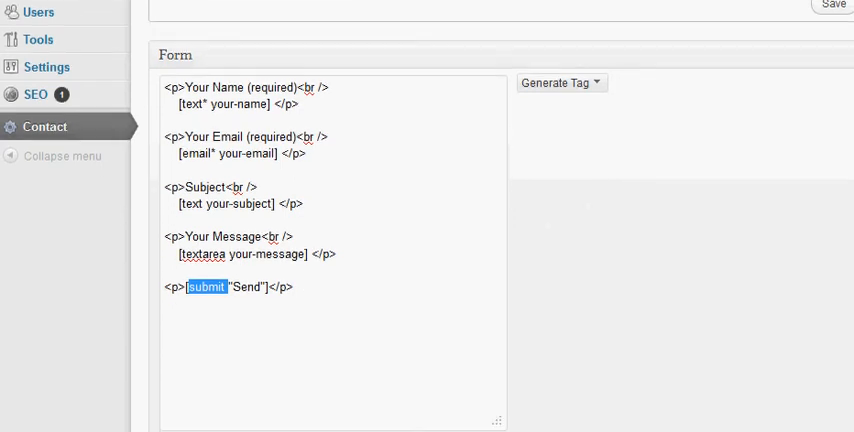
pyautogui.scroll(-3)
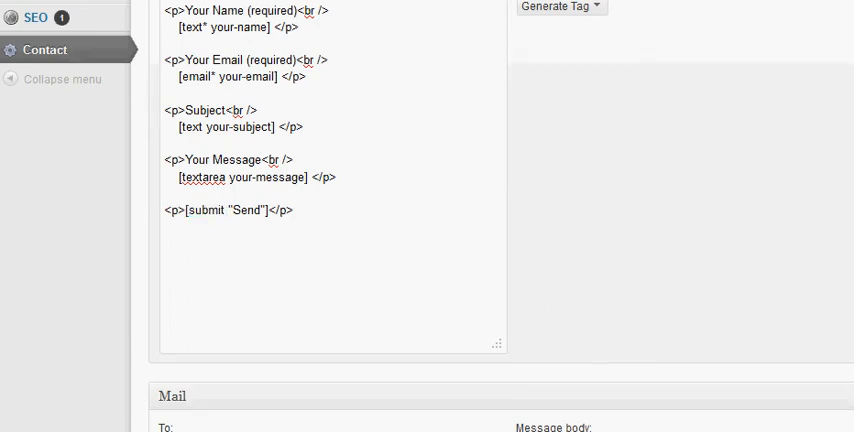
pyautogui.scroll(-3)
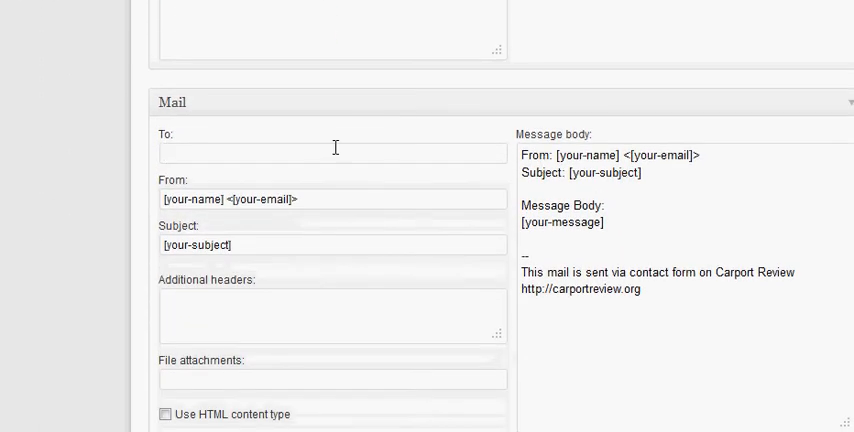
pyautogui.moveTo(308, 152)
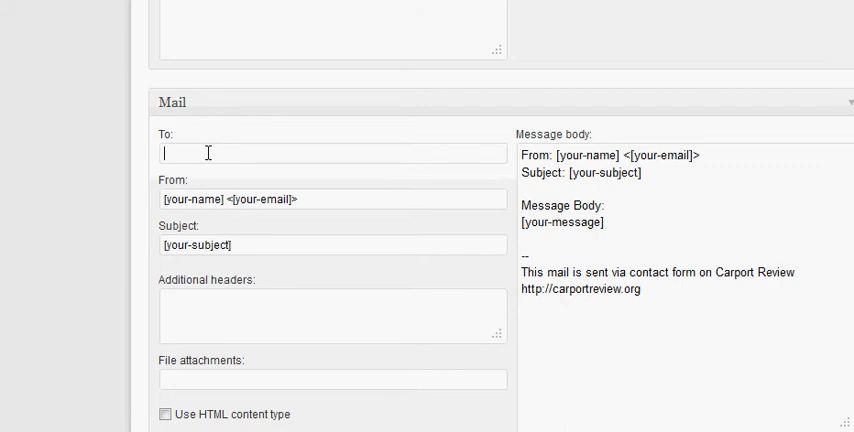
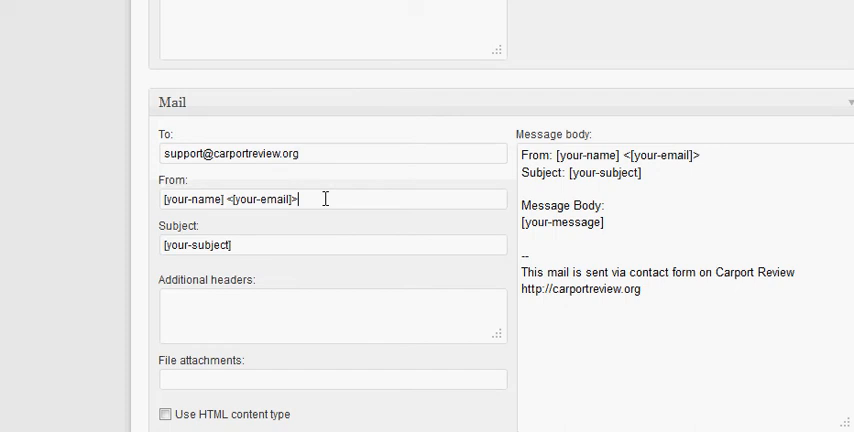
pyautogui.scroll(-3)
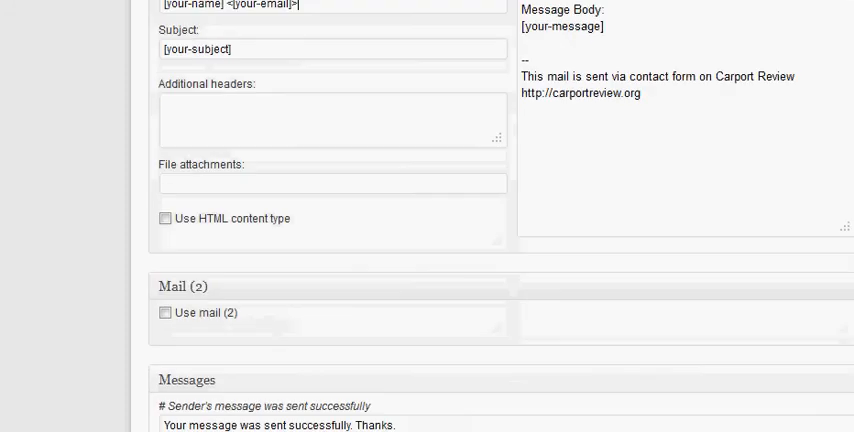
pyautogui.scroll(-3)
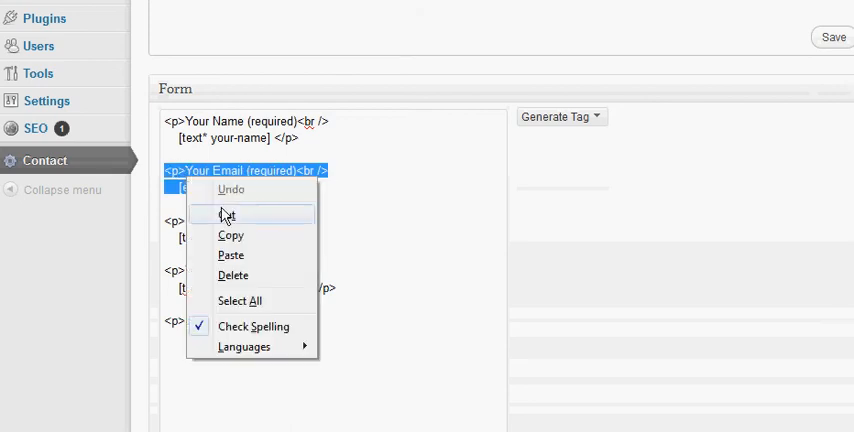
# Add a Telephone field to the Form box, then remove it again
pyautogui.click(228, 216)
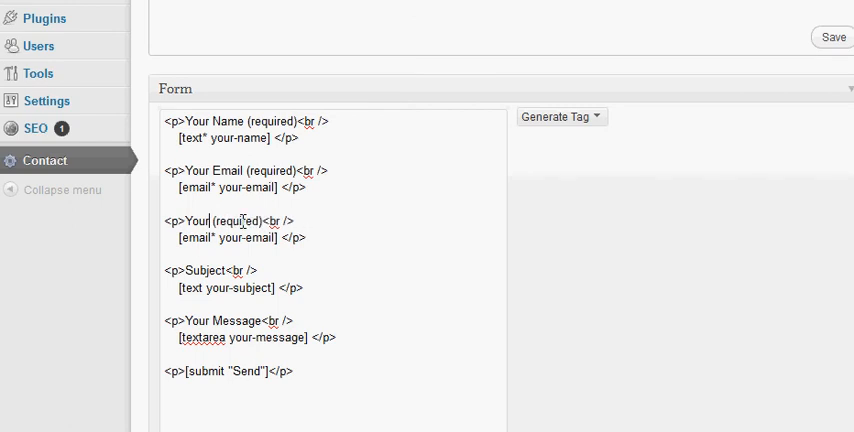
pyautogui.write('Telephone')
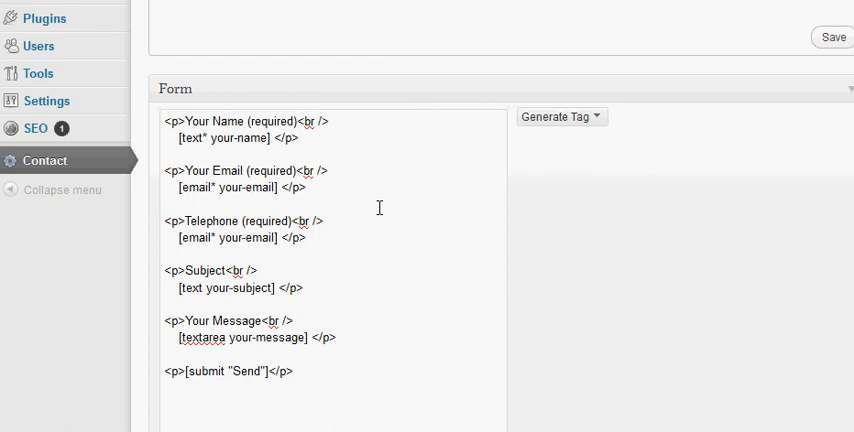
pyautogui.moveTo(348, 248)
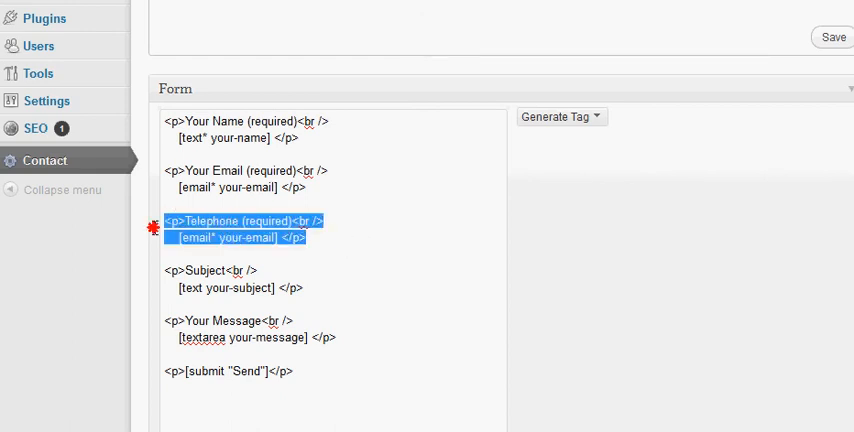
pyautogui.press('Delete')
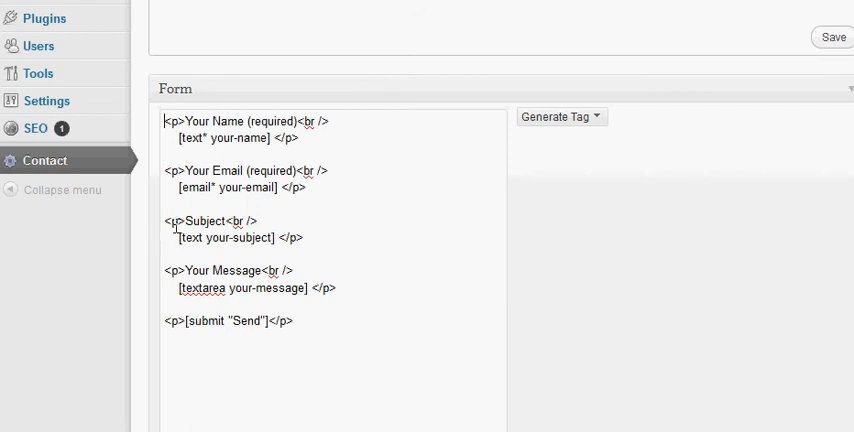
# Save Contact form 1 and copy its shortcode
pyautogui.scroll(-3)
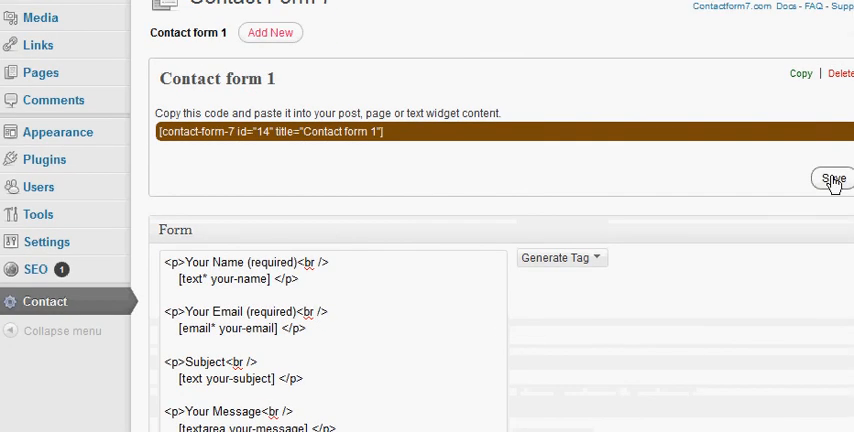
pyautogui.click(832, 178)
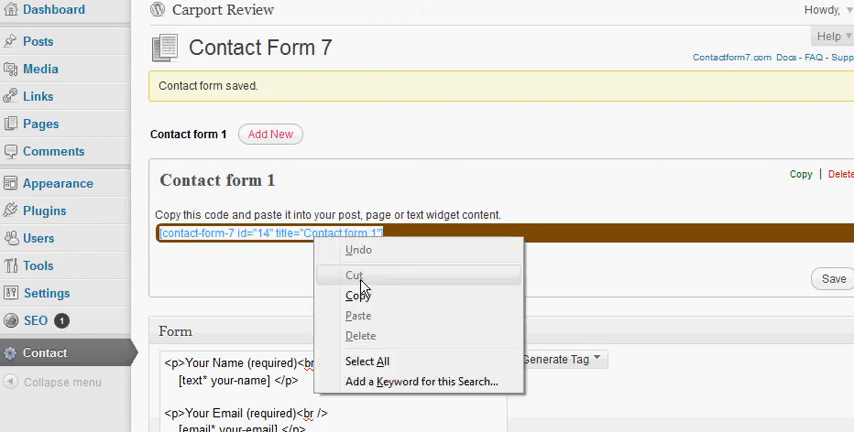
pyautogui.click(358, 296)
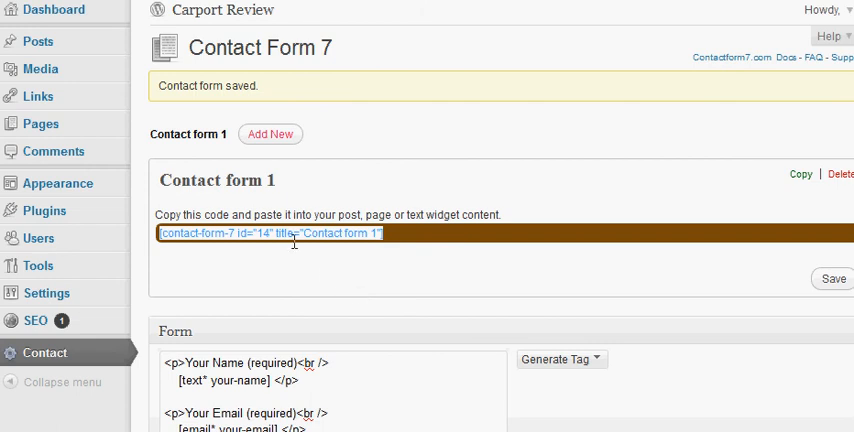
pyautogui.moveTo(352, 318)
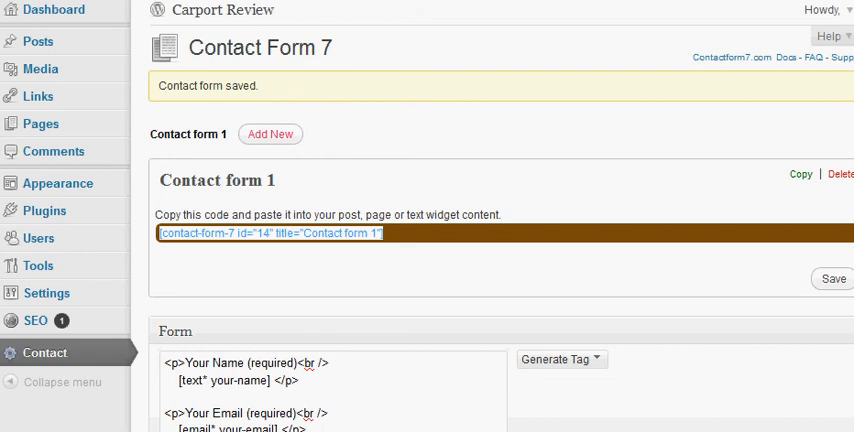
pyautogui.moveTo(644, 54)
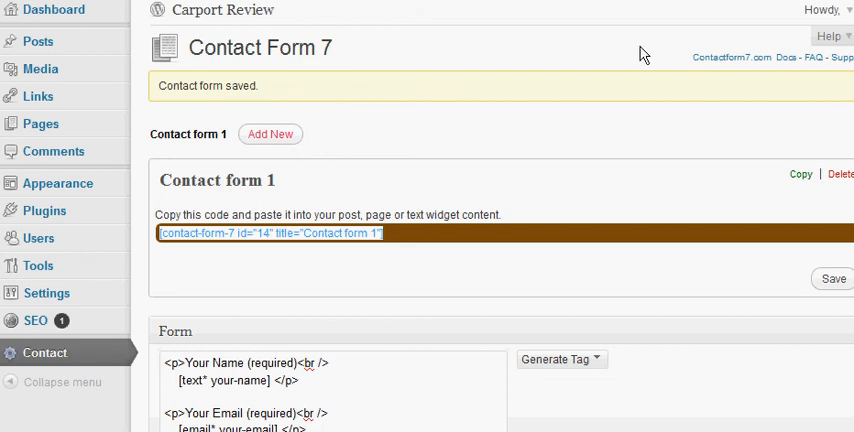
pyautogui.moveTo(40, 124)
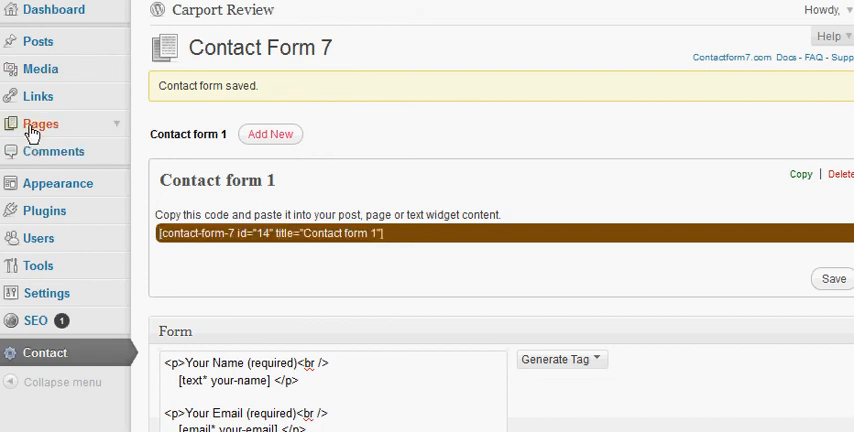
# From Pages, bring the Contact Us page into the editor
pyautogui.click(40, 124)
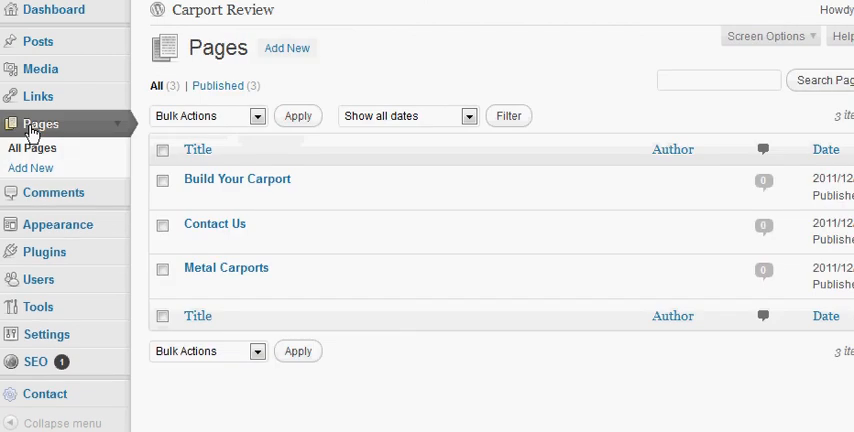
pyautogui.moveTo(214, 224)
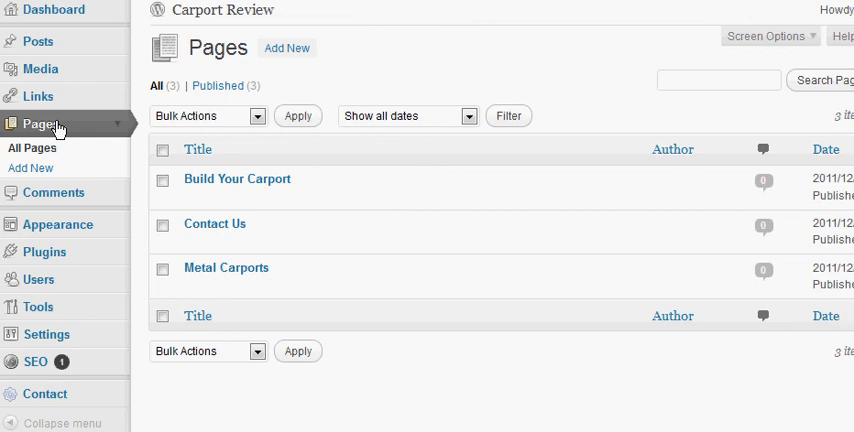
pyautogui.moveTo(216, 224)
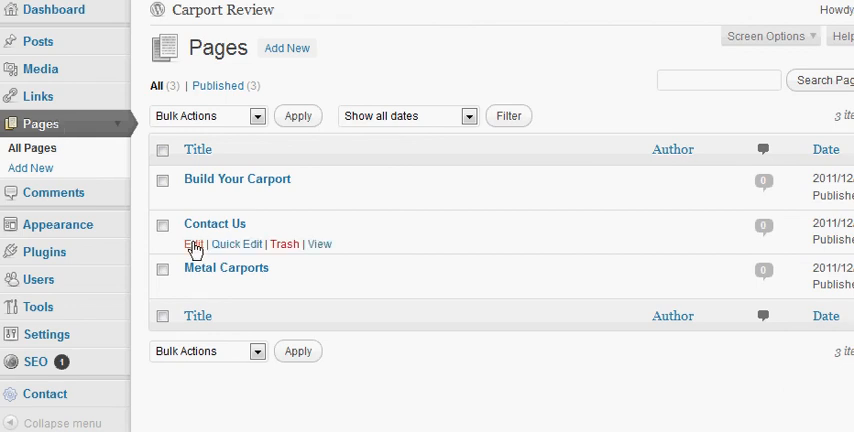
pyautogui.moveTo(194, 244)
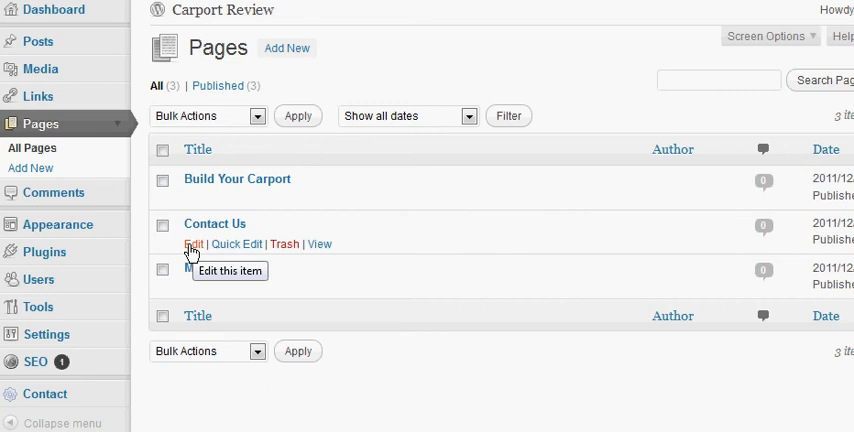
pyautogui.click(192, 244)
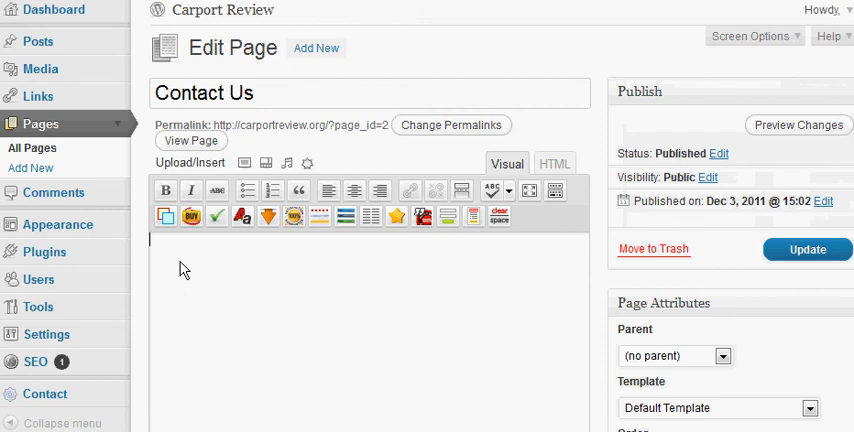
# Paste the Contact form 1 shortcode into the page body and update the page
pyautogui.rightClick(176, 270)
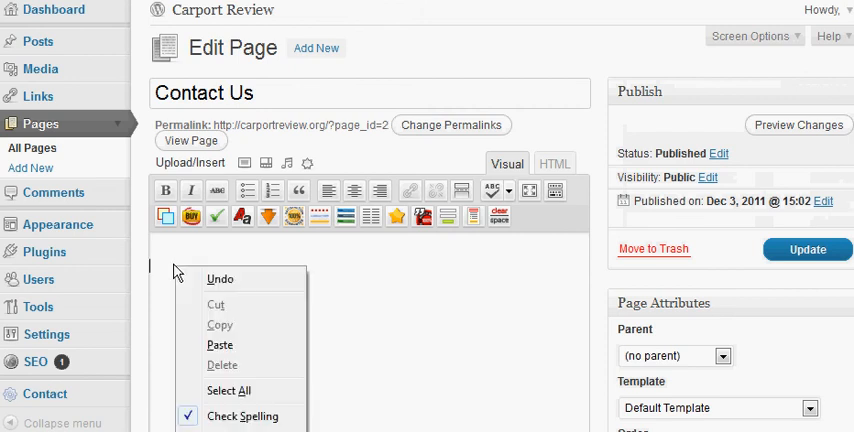
pyautogui.click(220, 344)
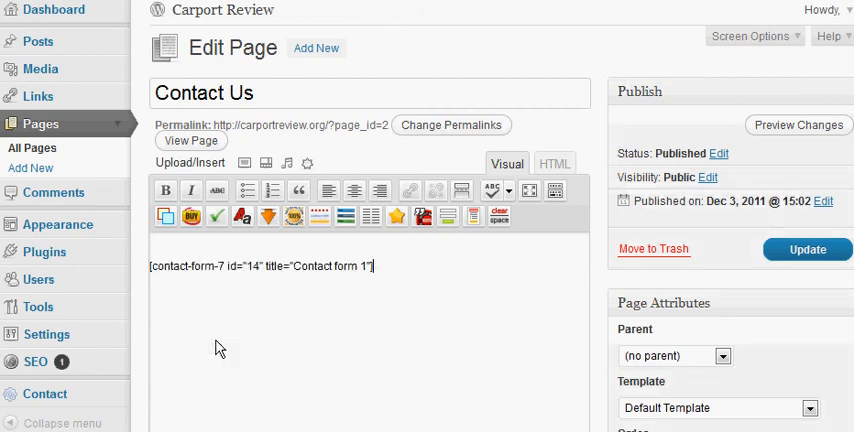
pyautogui.doubleClick(200, 266)
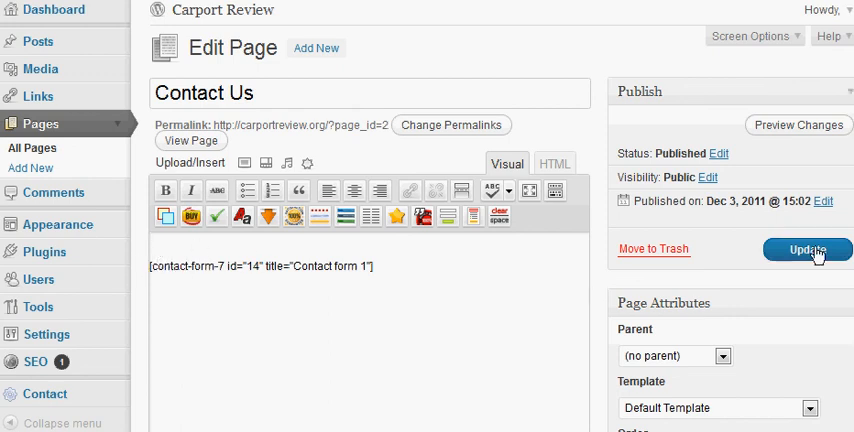
pyautogui.moveTo(728, 262)
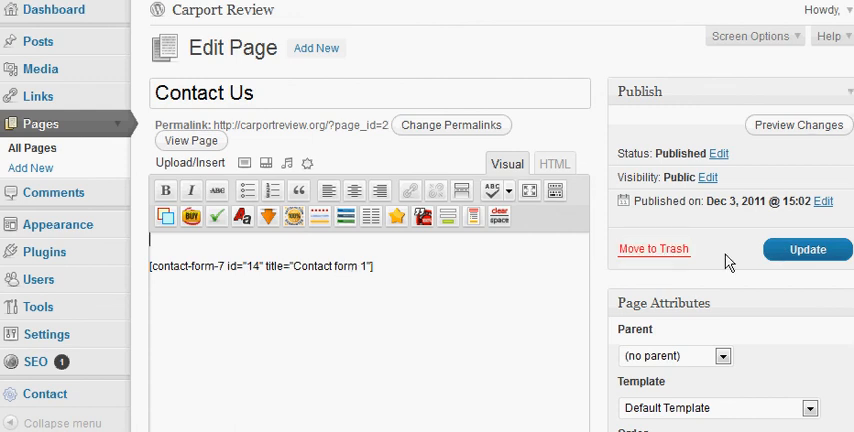
pyautogui.moveTo(802, 258)
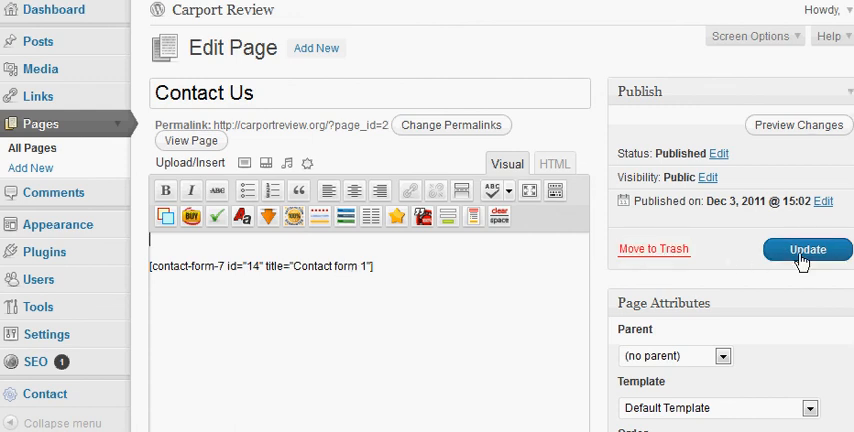
pyautogui.click(808, 248)
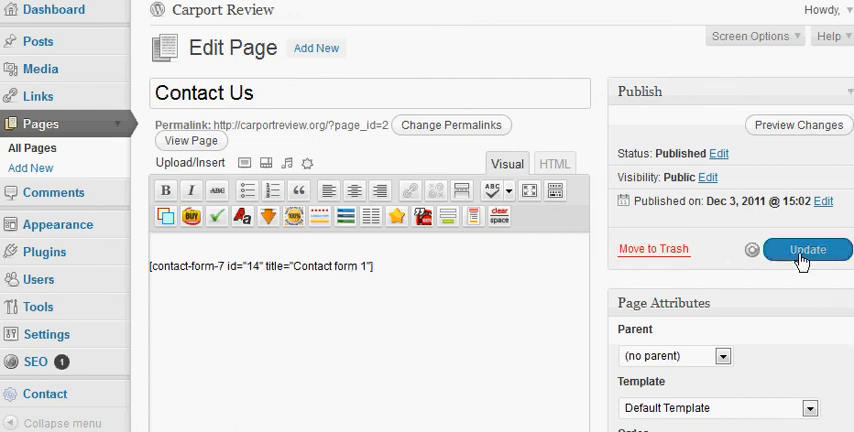
pyautogui.click(808, 248)
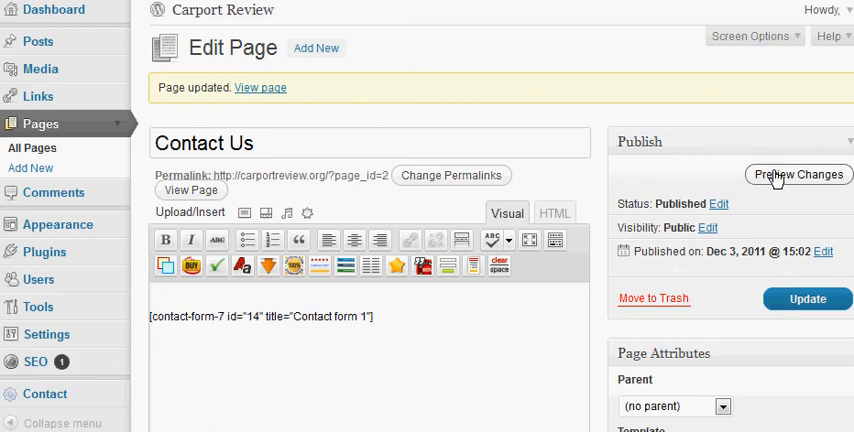
# Preview the Contact Us page and try the form's name and message fields
pyautogui.click(796, 174)
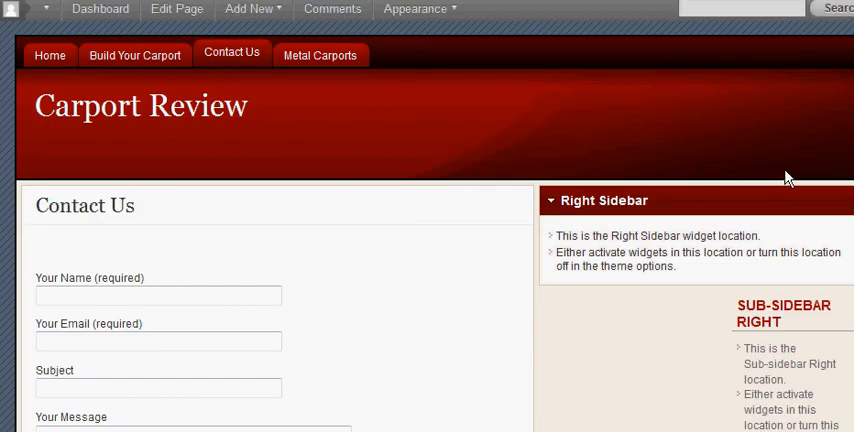
pyautogui.scroll(-3)
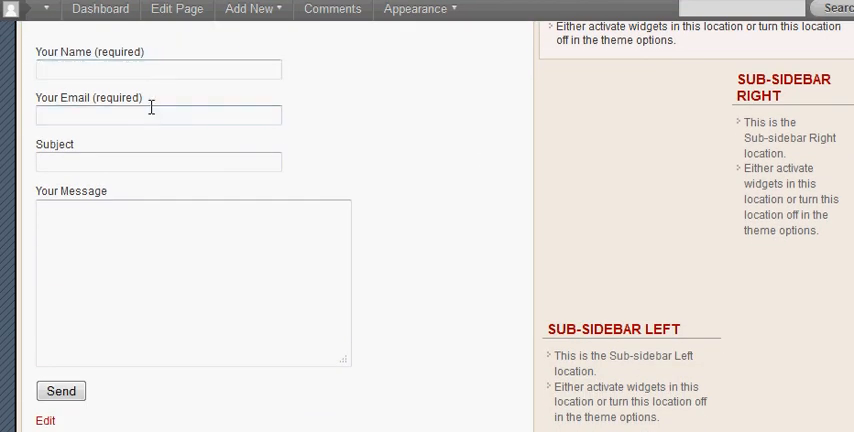
pyautogui.click(158, 68)
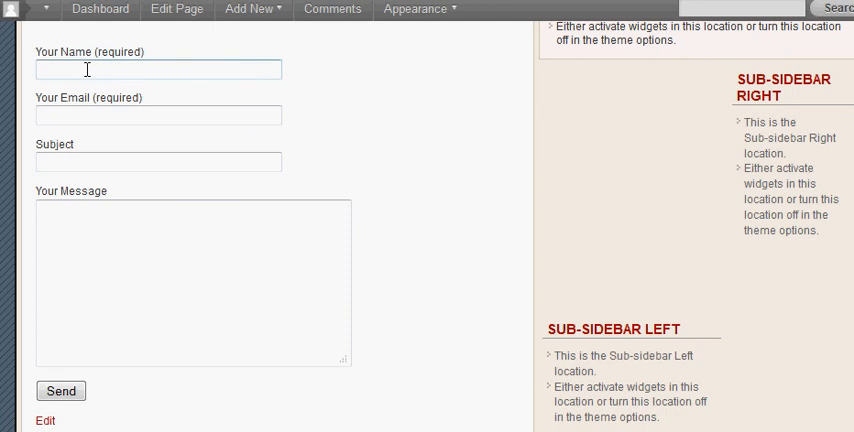
pyautogui.click(158, 68)
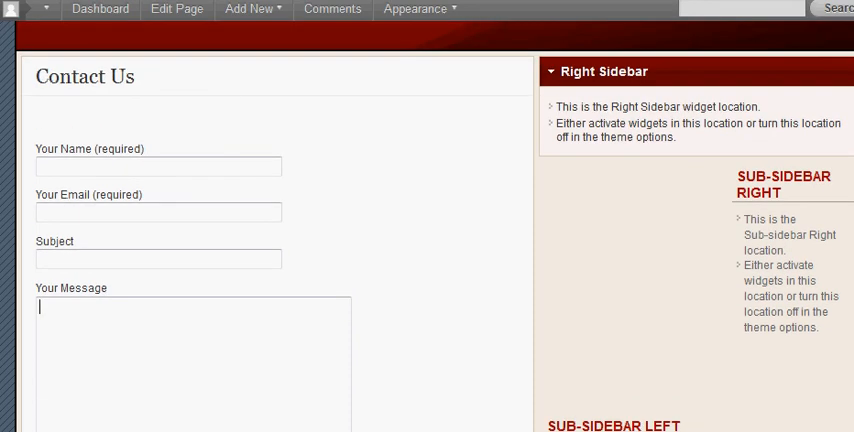
pyautogui.moveTo(80, 120)
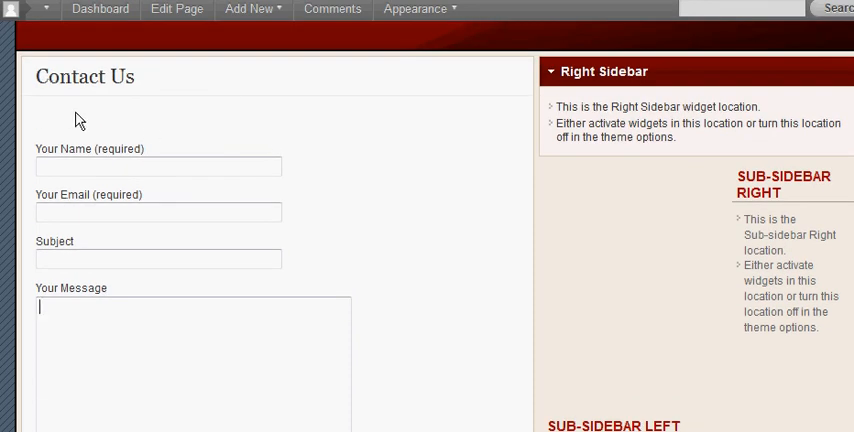
pyautogui.moveTo(64, 110)
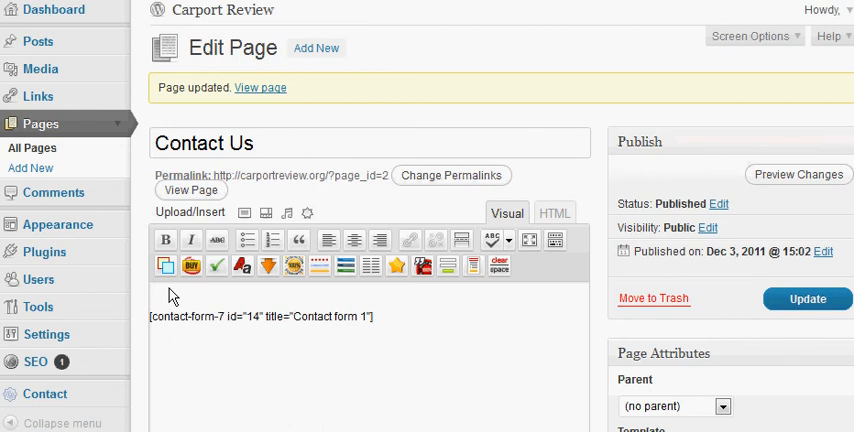
# Write 'Please feel free to contact us via email. We appreciate your...' above the shortcode
pyautogui.write('Please feel')
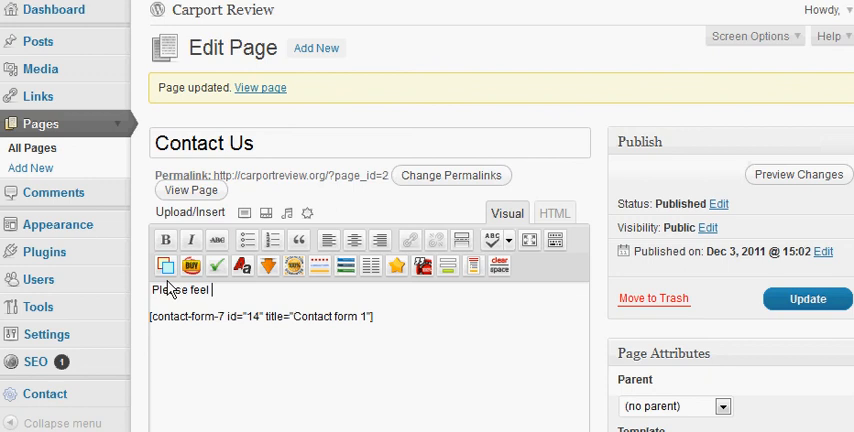
pyautogui.write('free to conta')
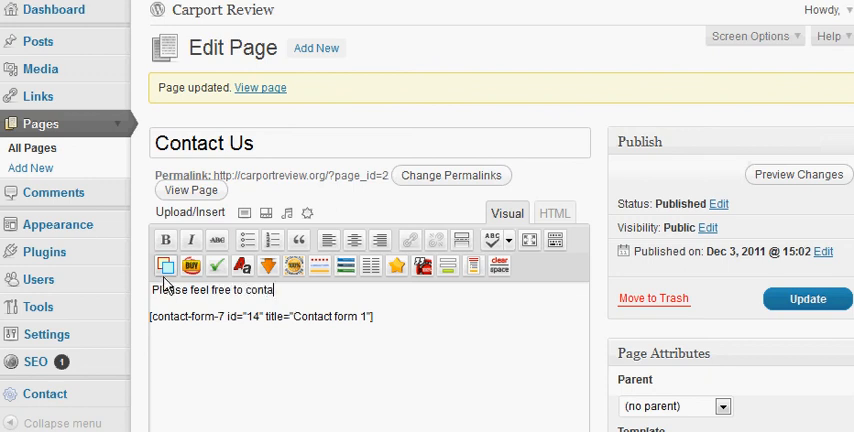
pyautogui.write('ct us via')
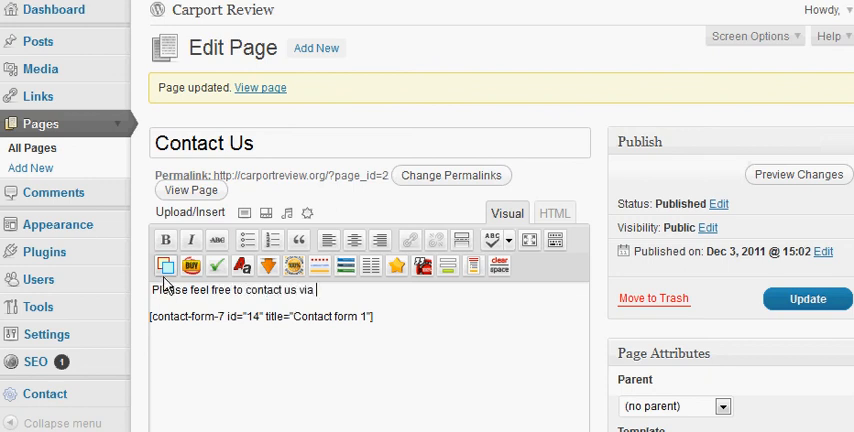
pyautogui.write('email. W')
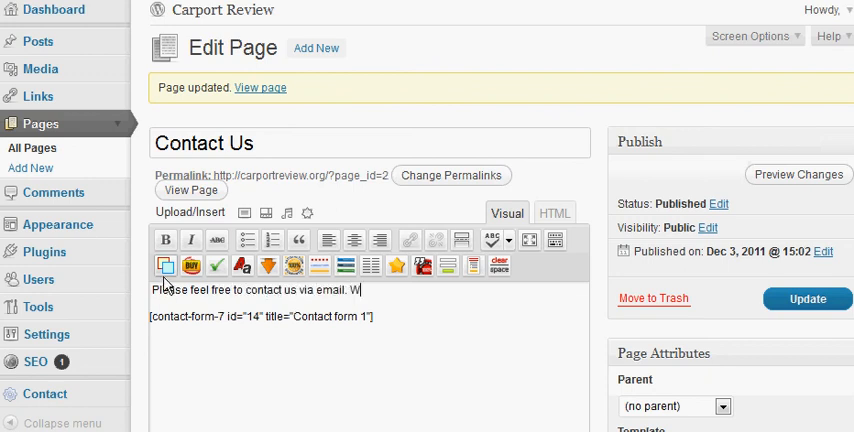
pyautogui.write('e appreciate your feedback.')
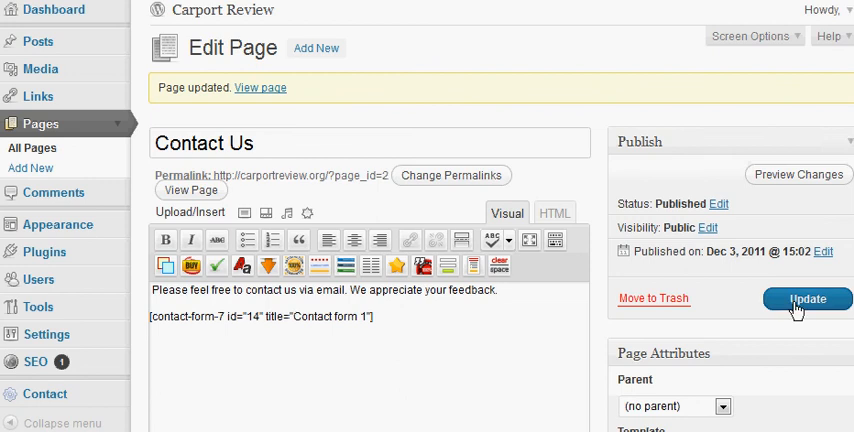
# Update the page and view the live Contact Us page with the intro line
pyautogui.click(808, 300)
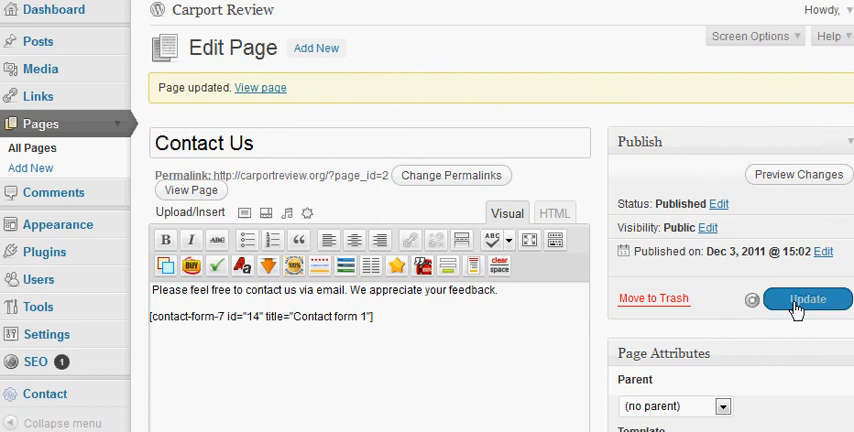
pyautogui.click(554, 212)
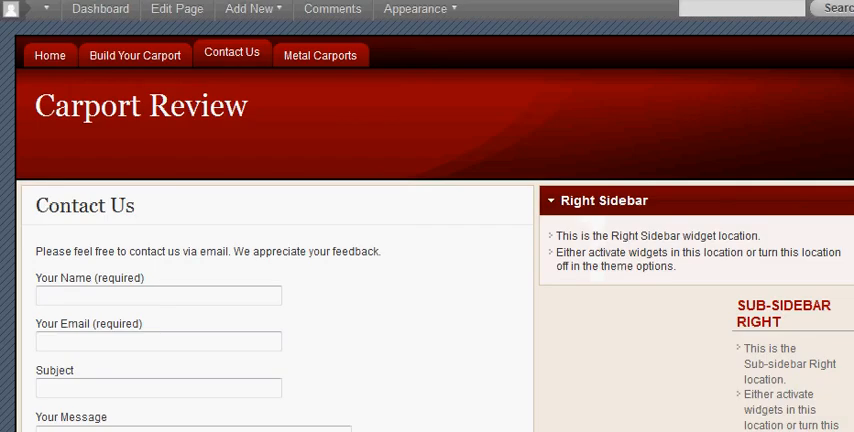
# Scroll the live Contact Us page to check the feedback line above the form
pyautogui.scroll(-3)
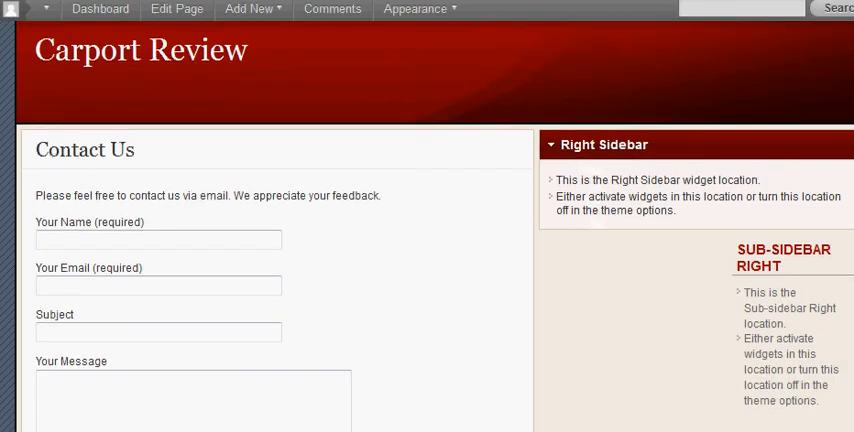